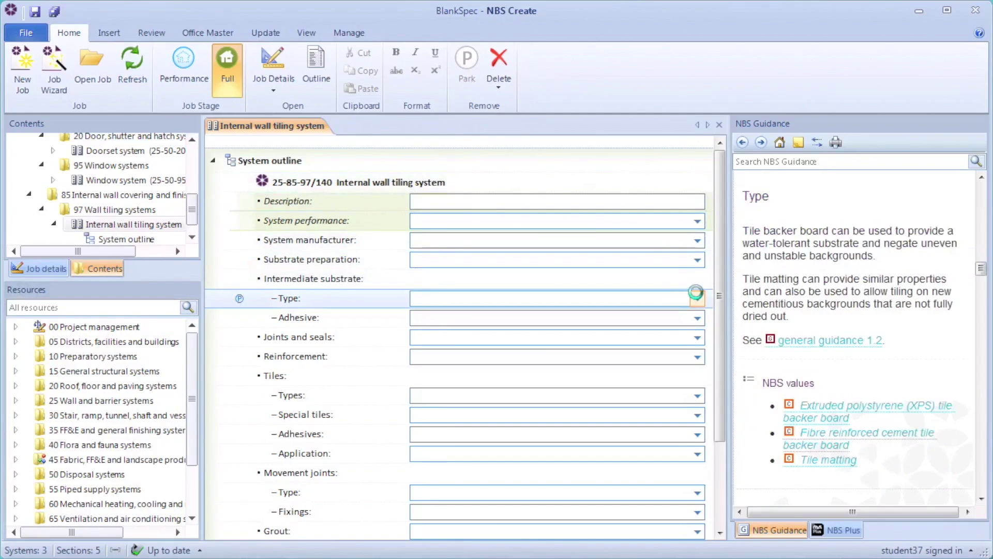
Step: Search Find clause for 'carpet tiles' and set the substrate Type to Pile carpet tiles
left_click(695, 299)
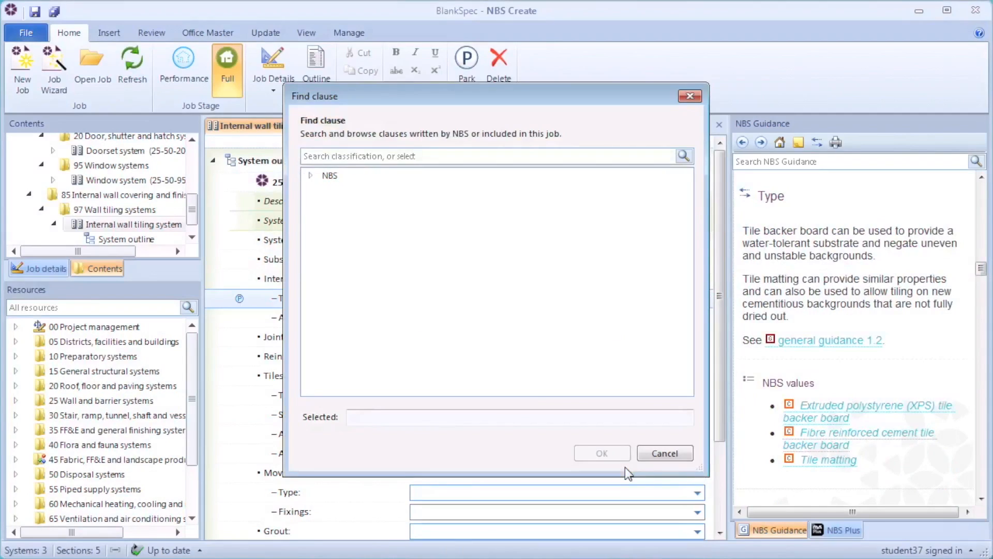
mouse_move(461, 306)
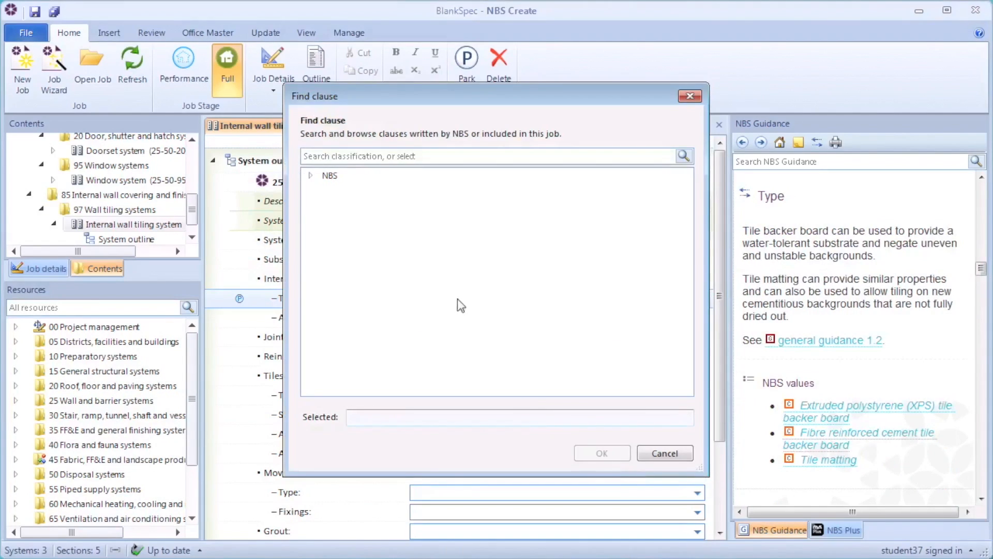
type("carpet tiles")
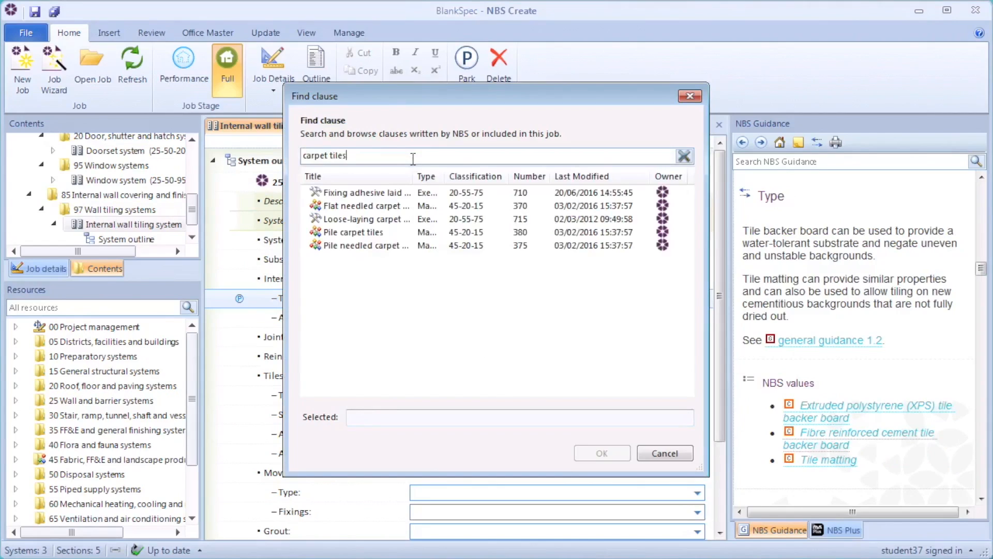
mouse_move(409, 240)
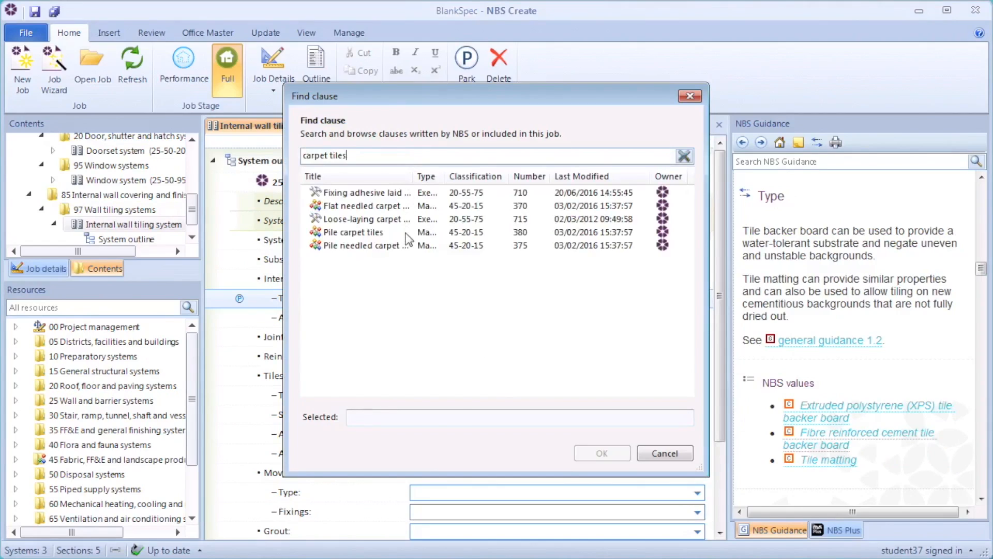
left_click(355, 232)
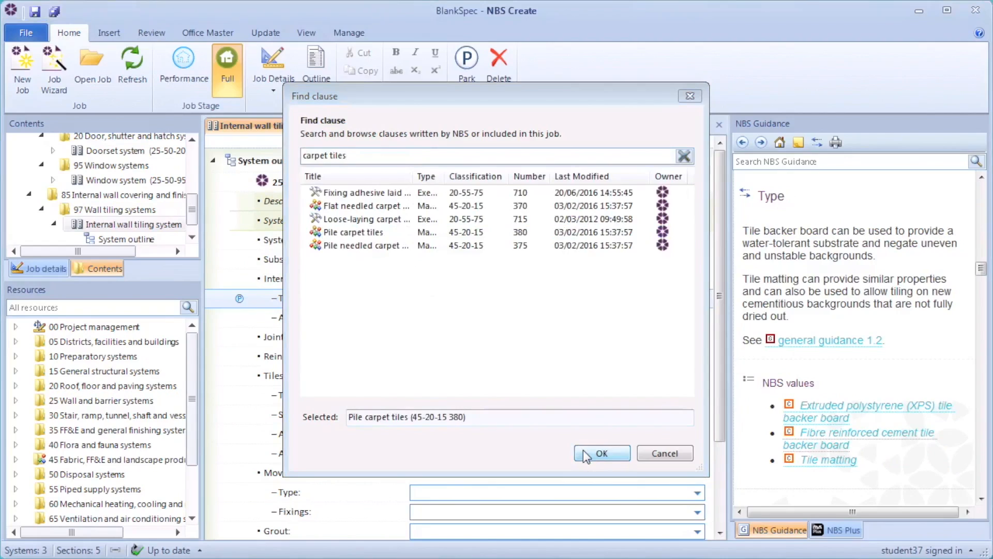
left_click(601, 454)
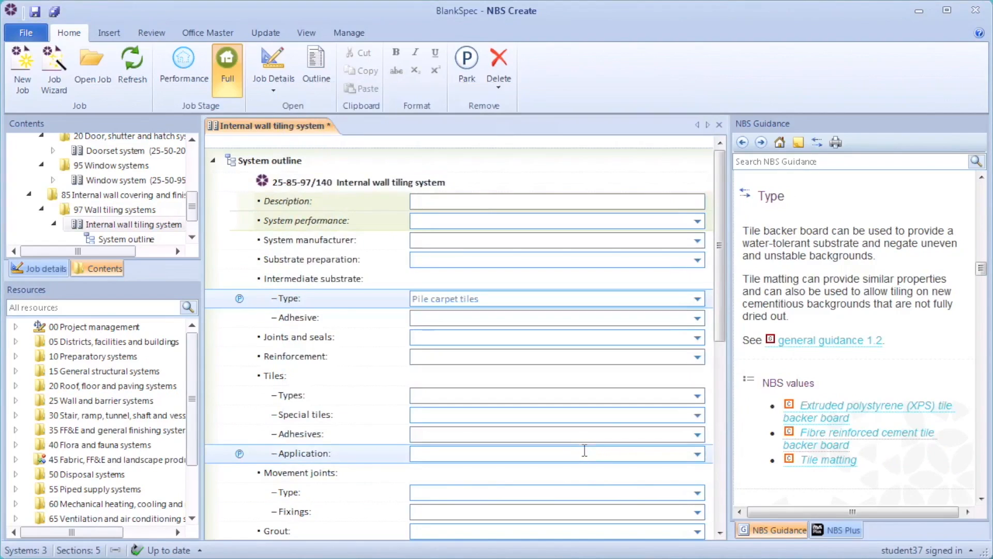
Step: Review the existing Type values, then view the Window system clause
left_click(697, 298)
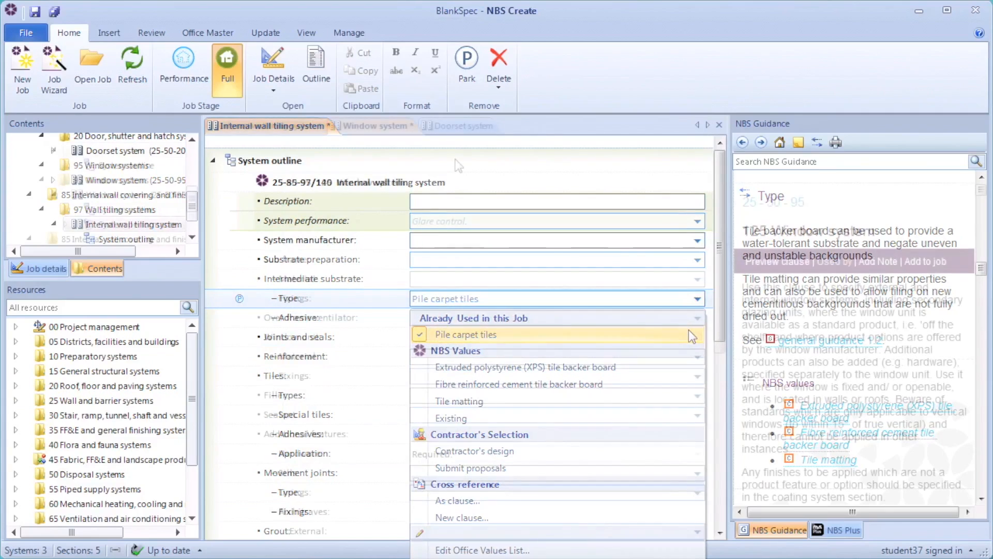
left_click(373, 125)
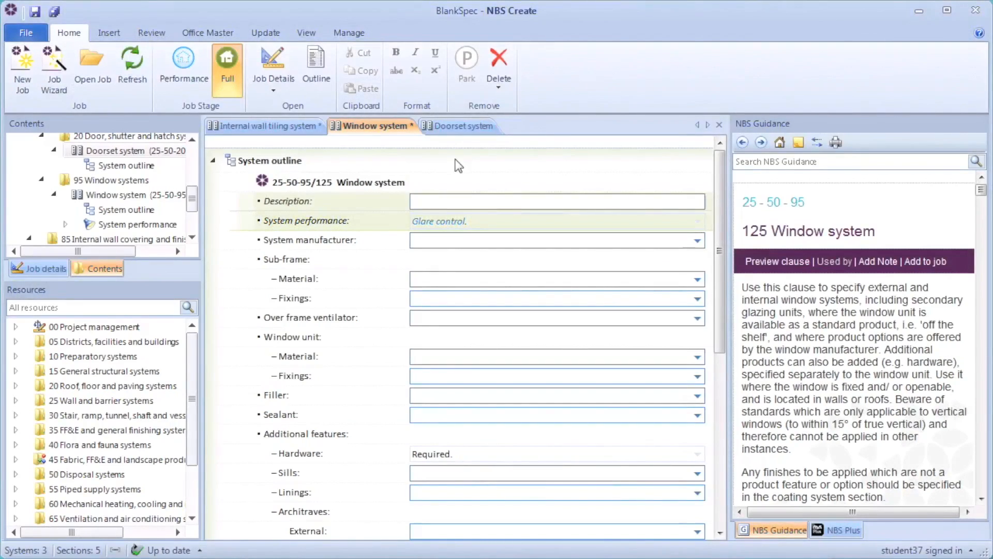
Step: On the Doorset system, set System performance to Cross reference > As clause
left_click(460, 125)
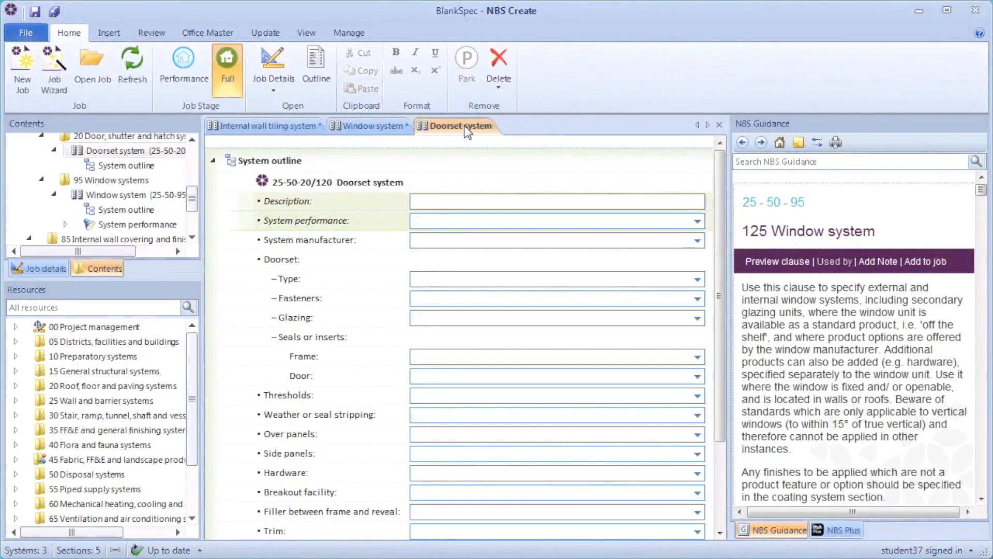
mouse_move(482, 146)
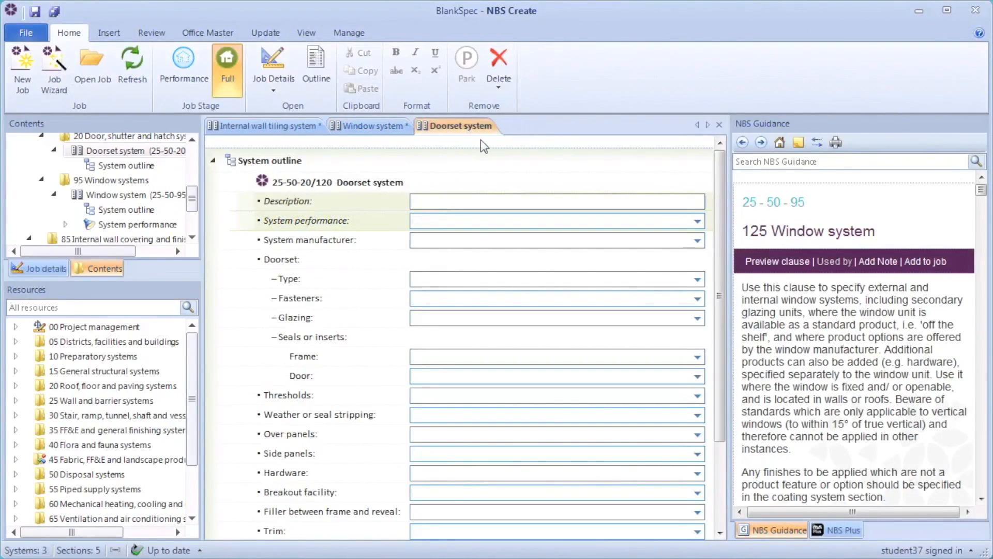
left_click(558, 220)
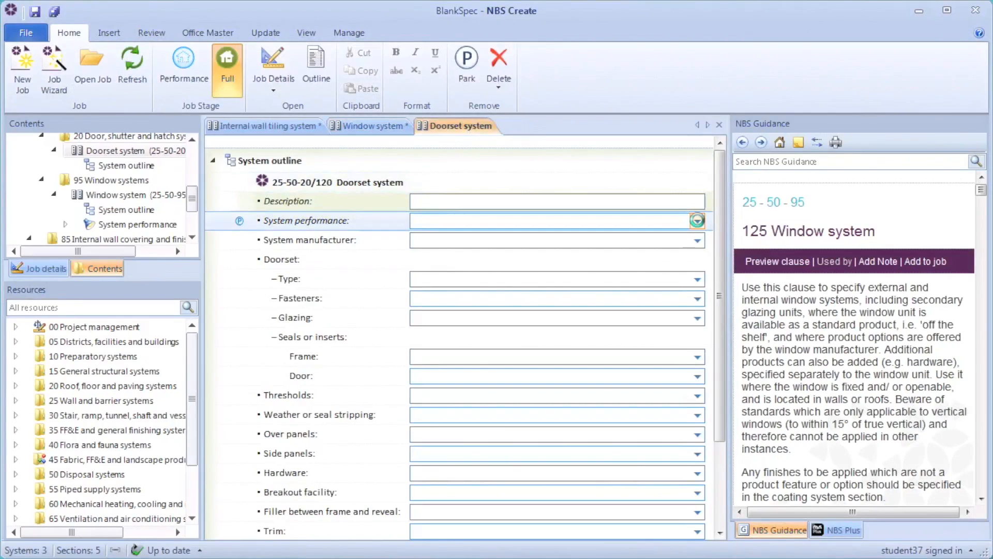
left_click(697, 221)
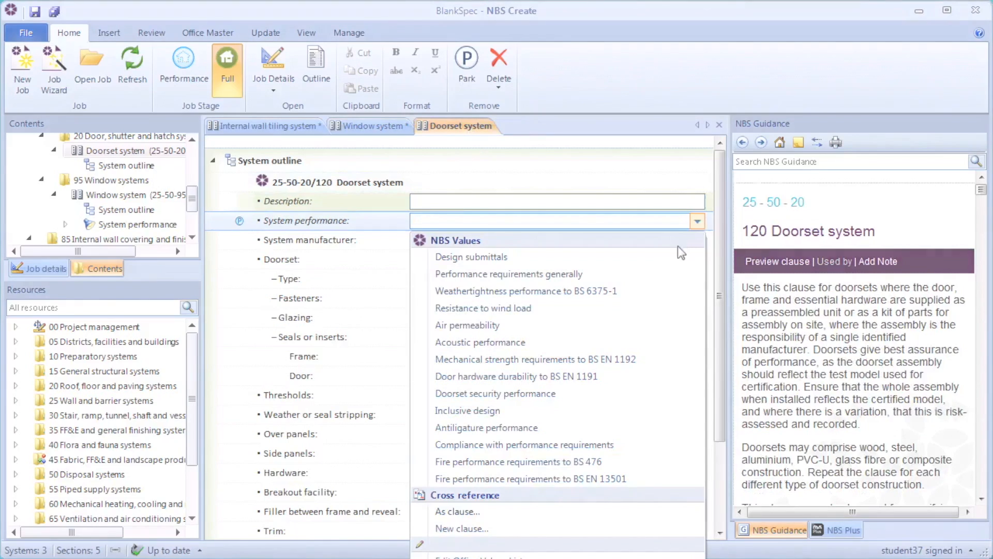
left_click(457, 528)
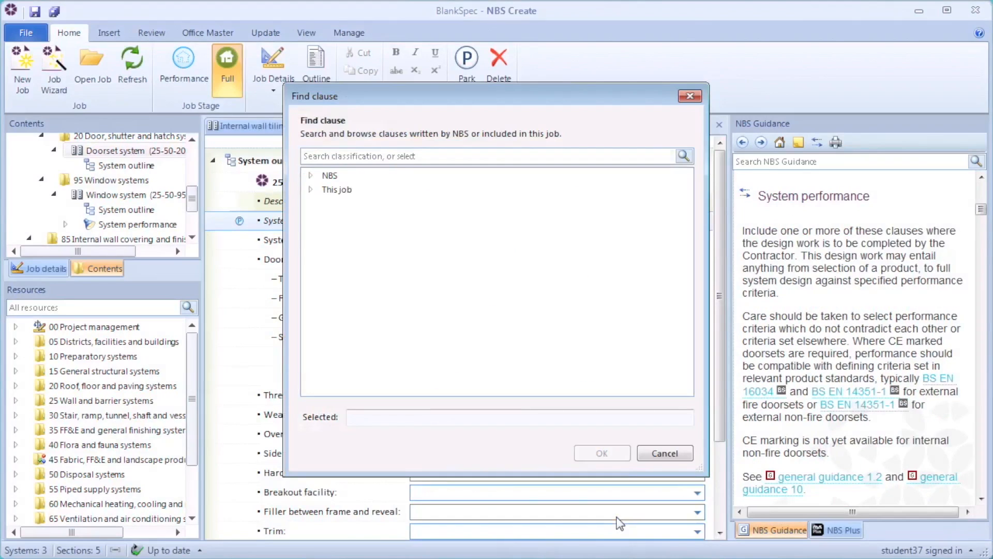
mouse_move(325, 236)
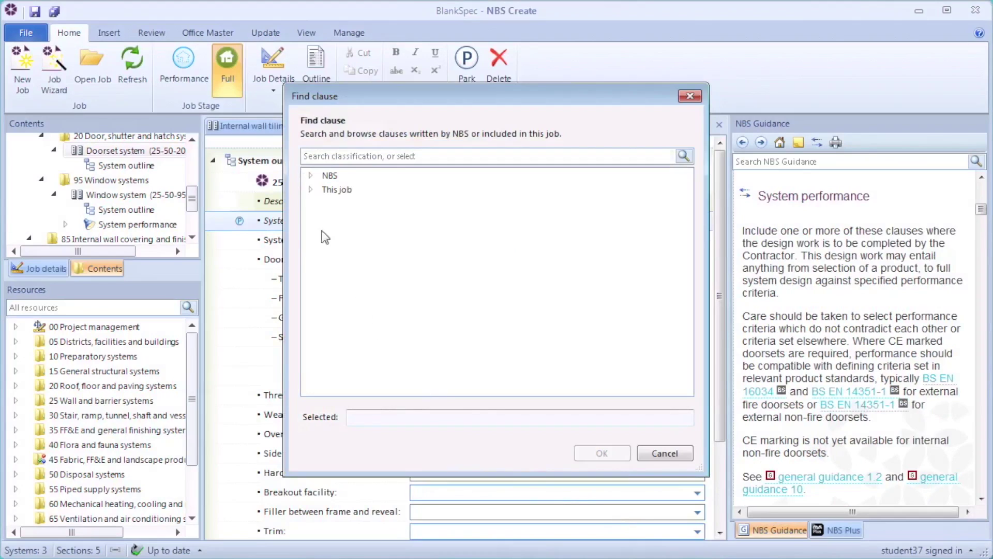
Step: Under This job > 25 Wall and barrier systems > 95 Window systems, choose Glare control
left_click(310, 189)
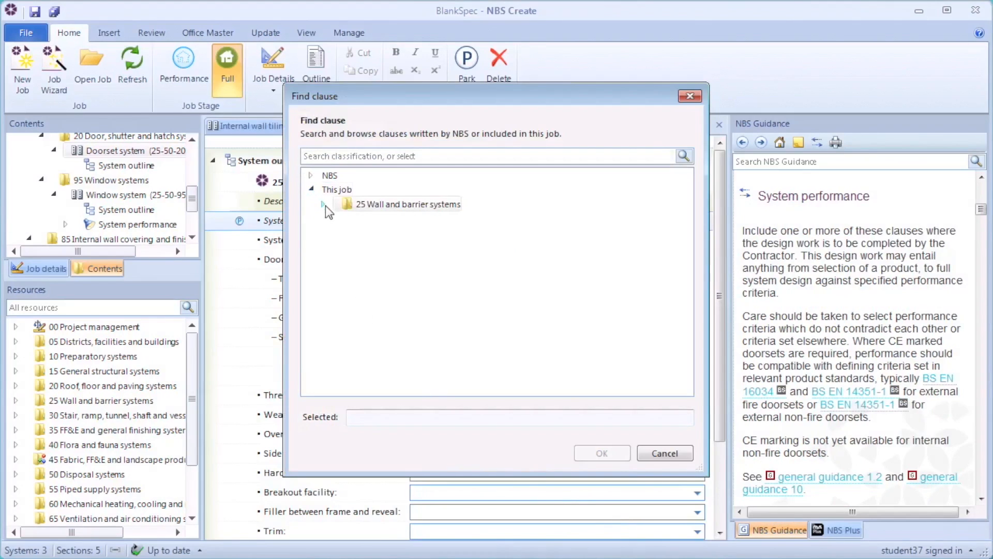
left_click(323, 203)
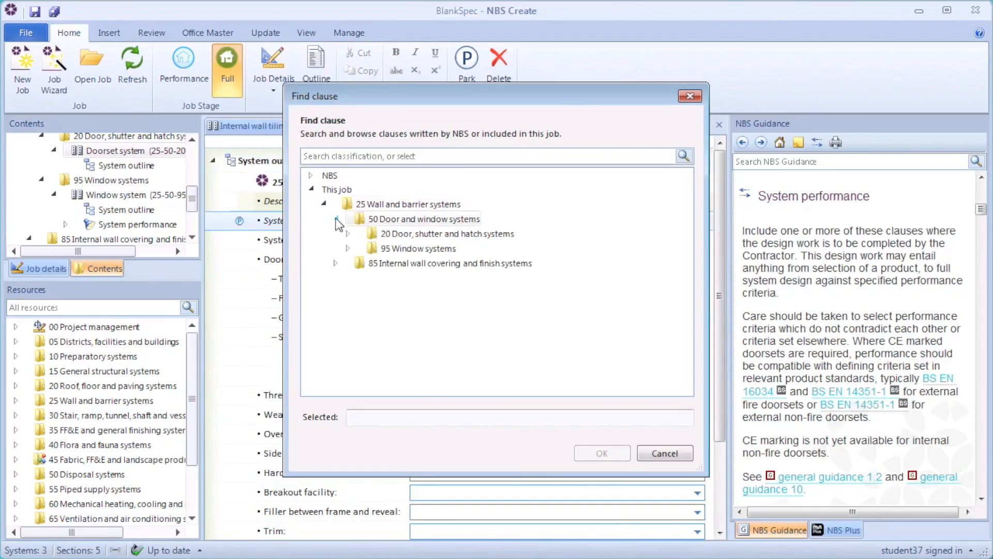
left_click(347, 248)
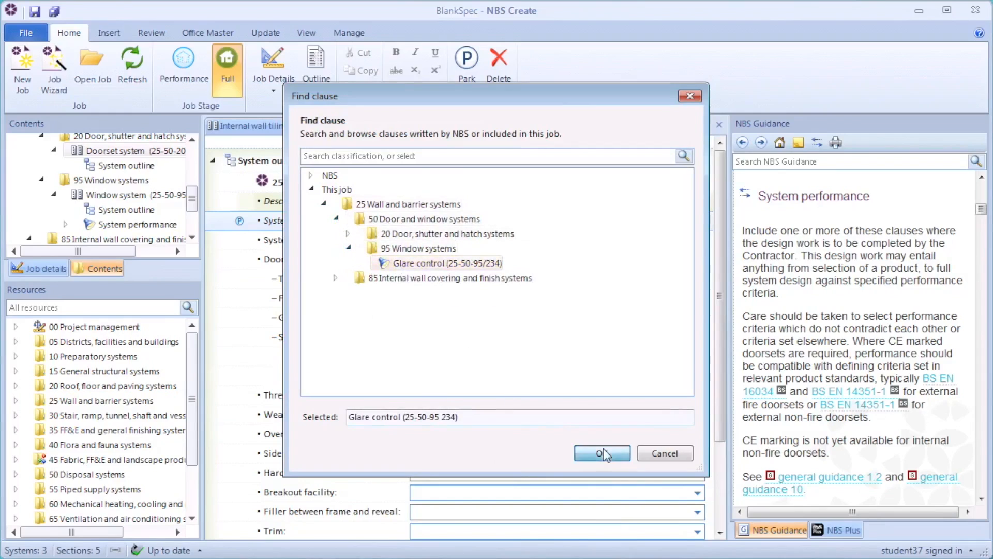
left_click(602, 453)
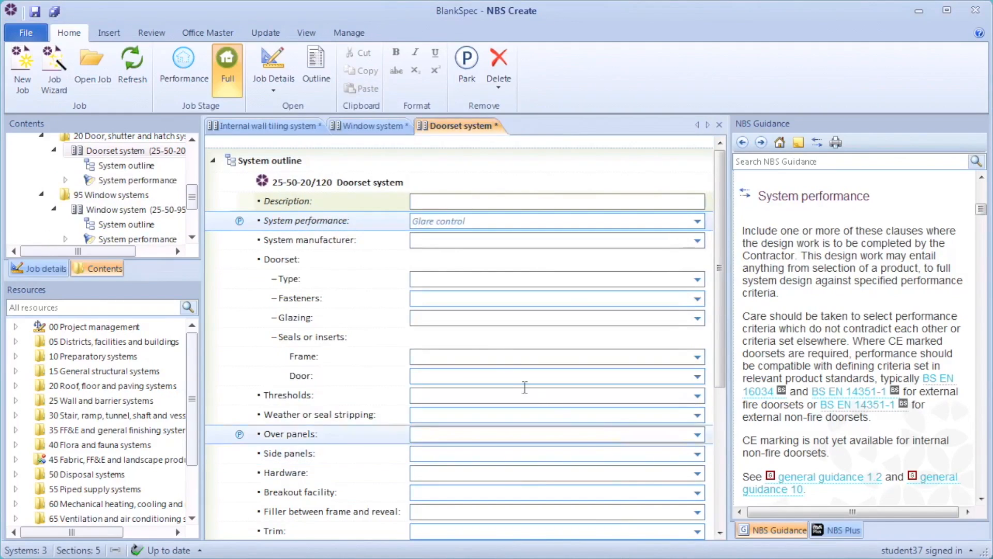
mouse_move(438, 221)
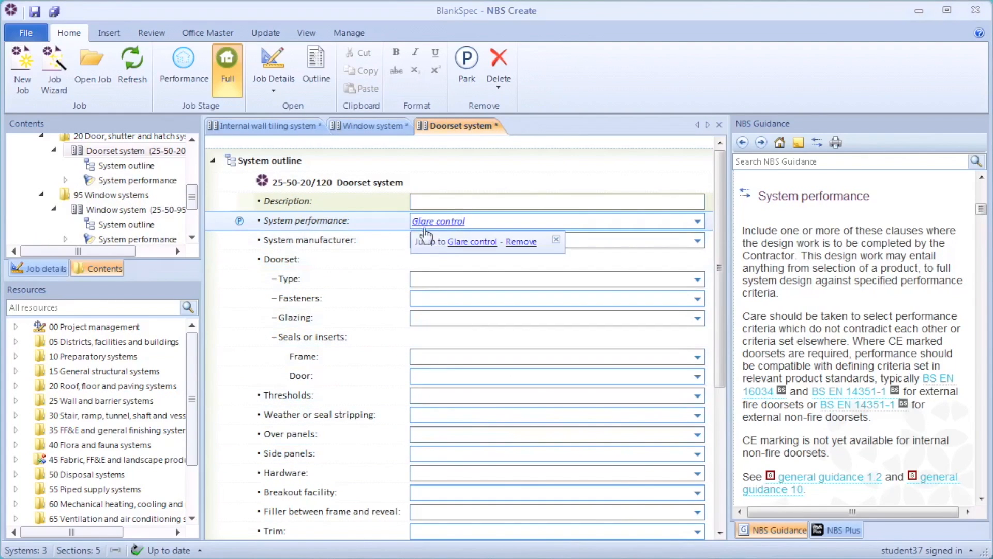
scroll("down", 3)
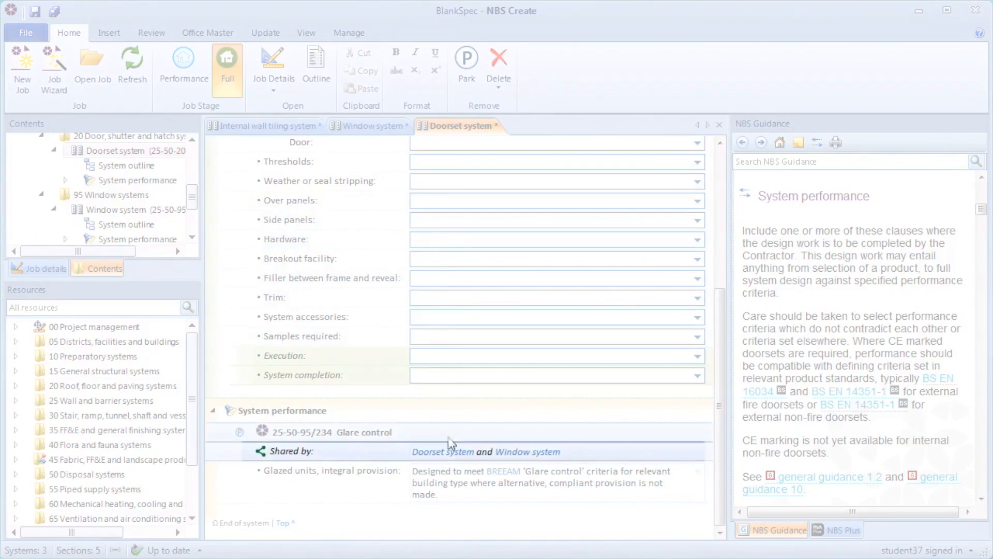